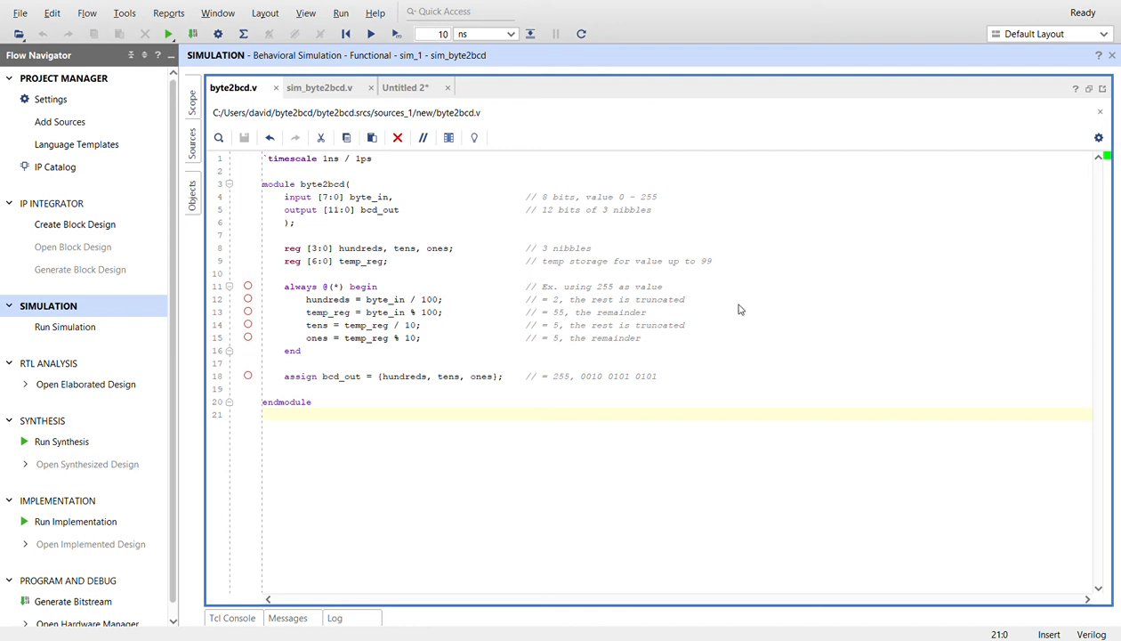
mouse_move(843, 363)
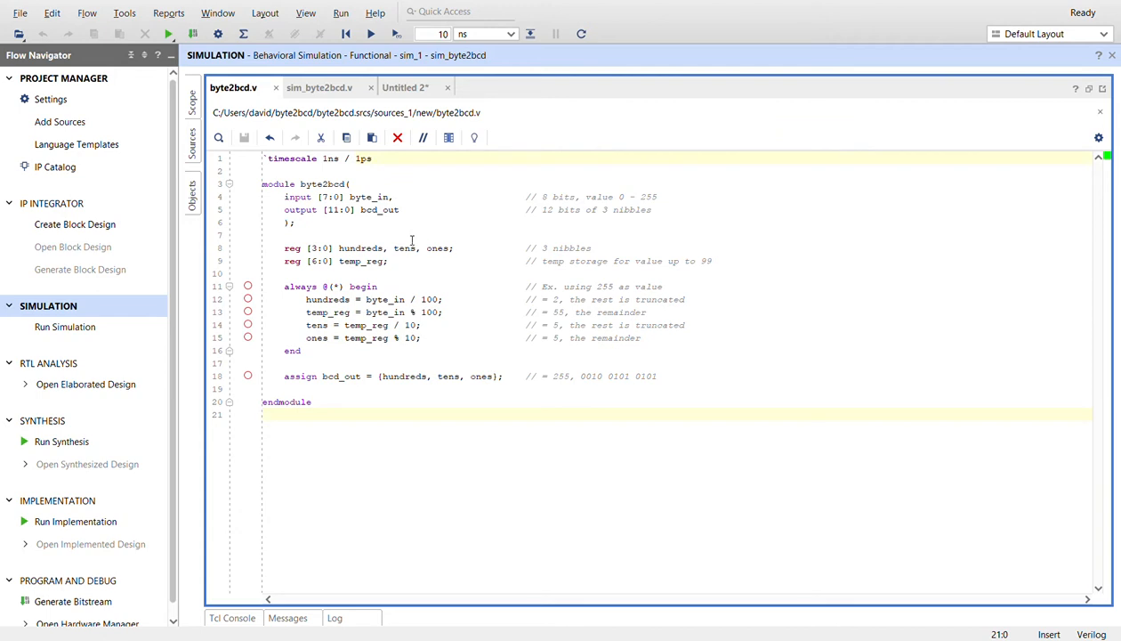
mouse_move(410, 214)
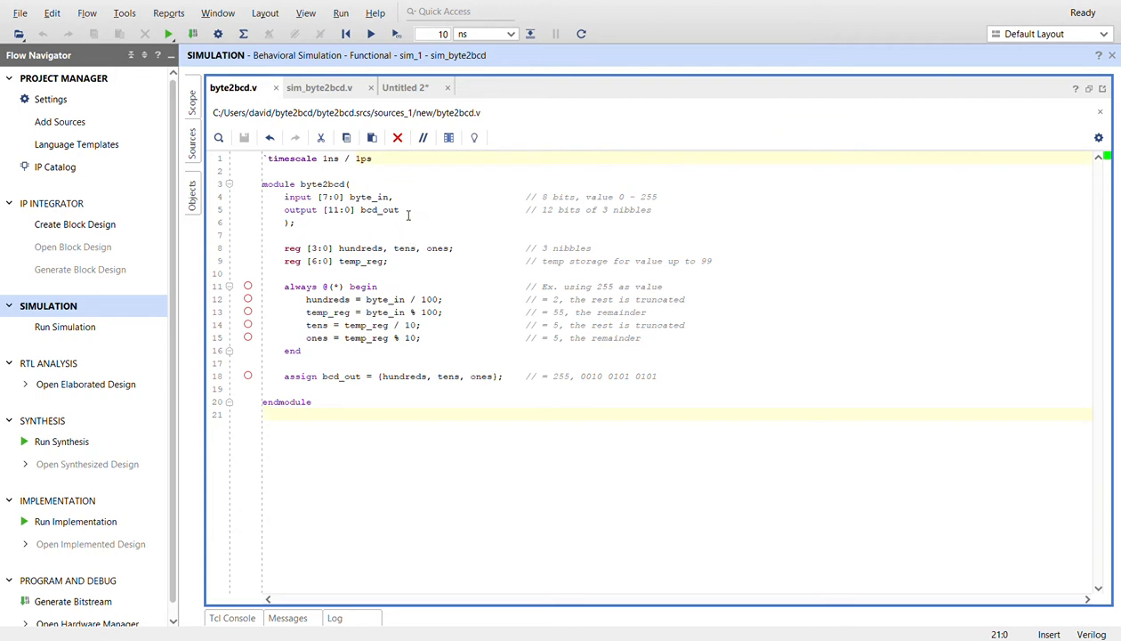
mouse_move(591, 196)
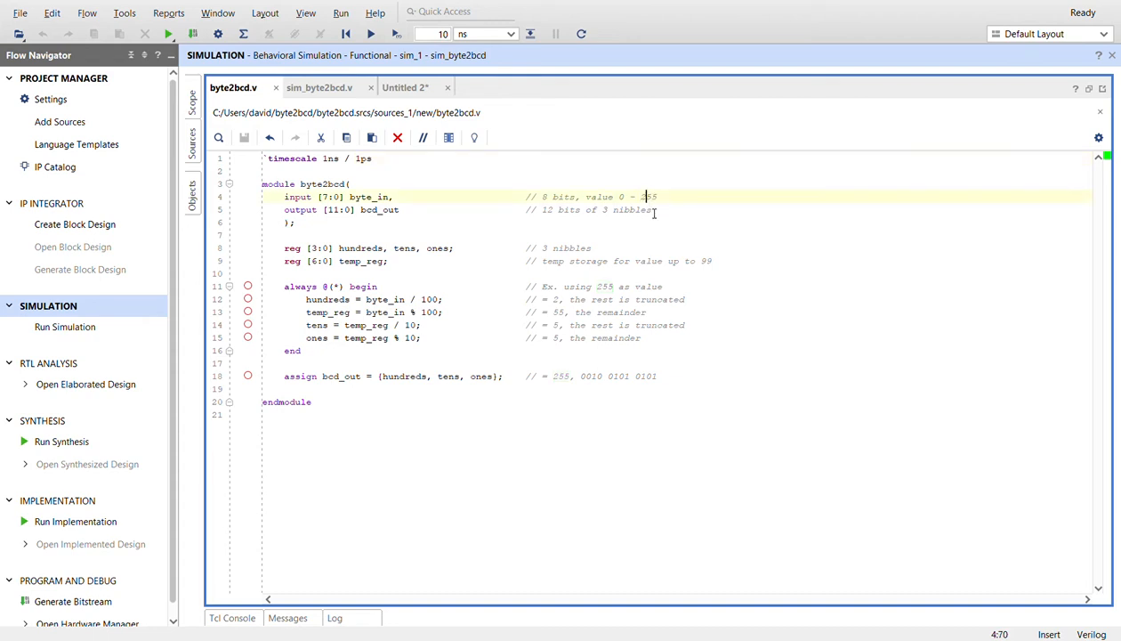
mouse_move(466, 247)
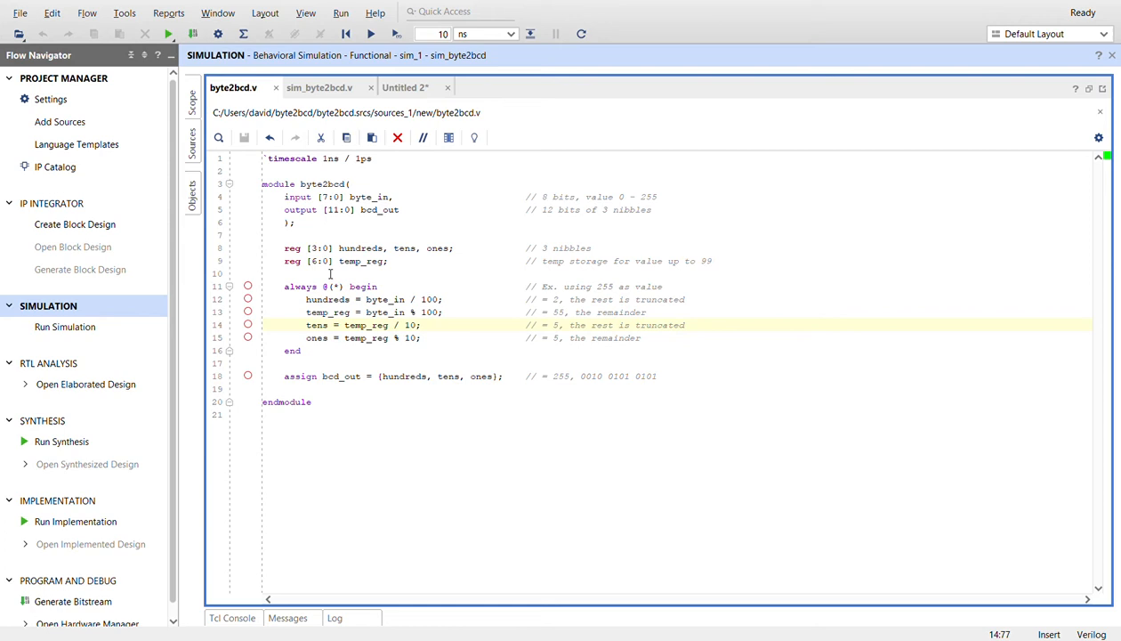
mouse_move(723, 271)
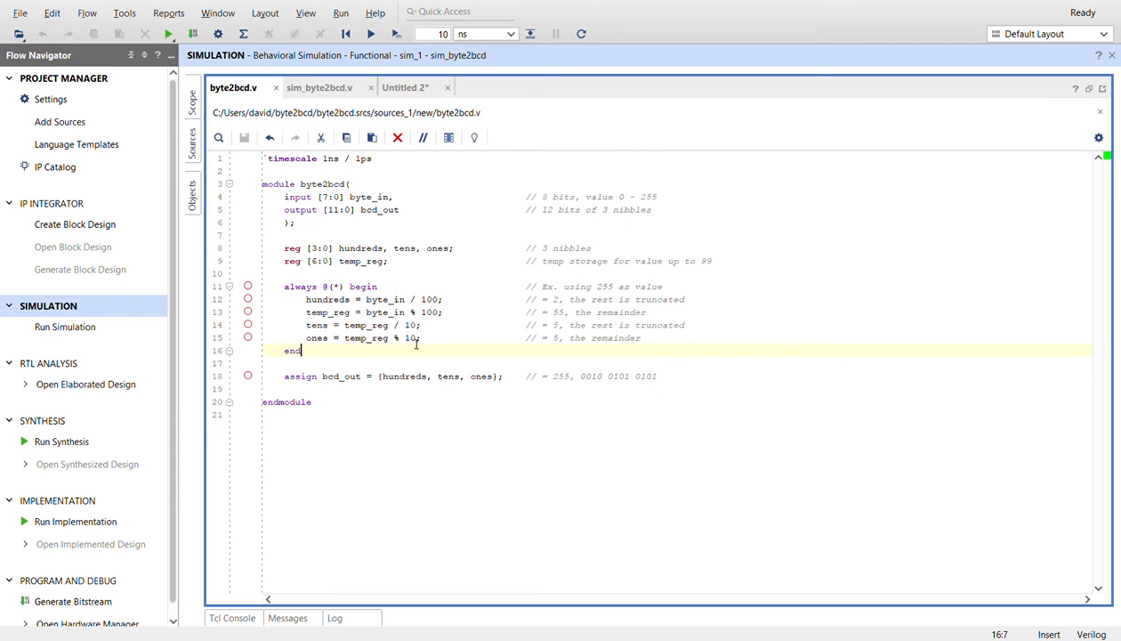
mouse_move(575, 345)
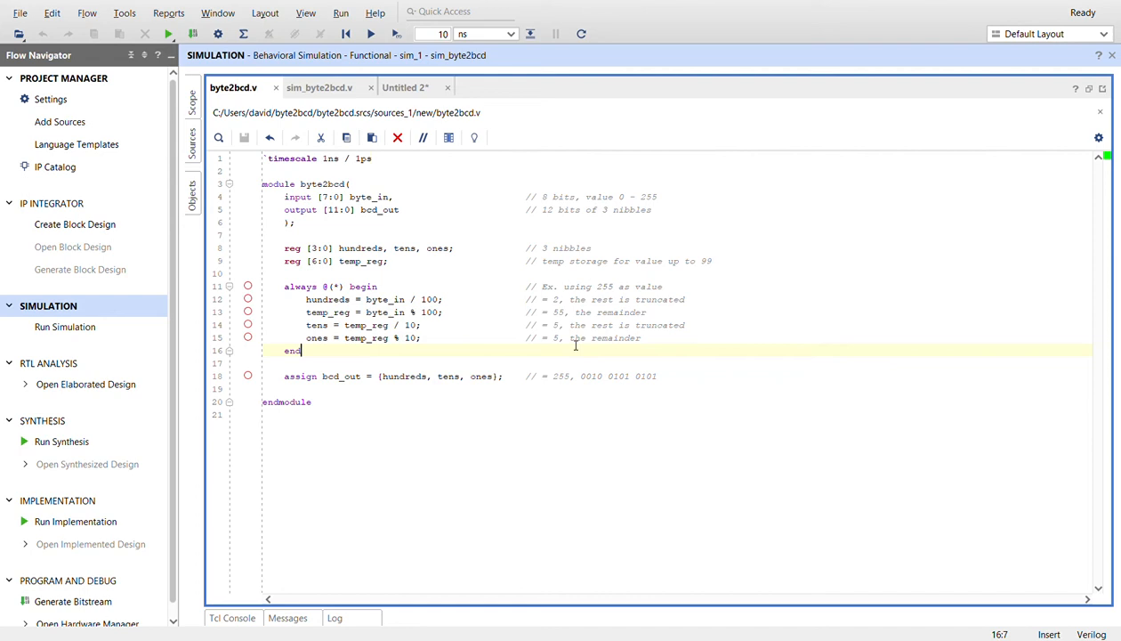
mouse_move(393, 383)
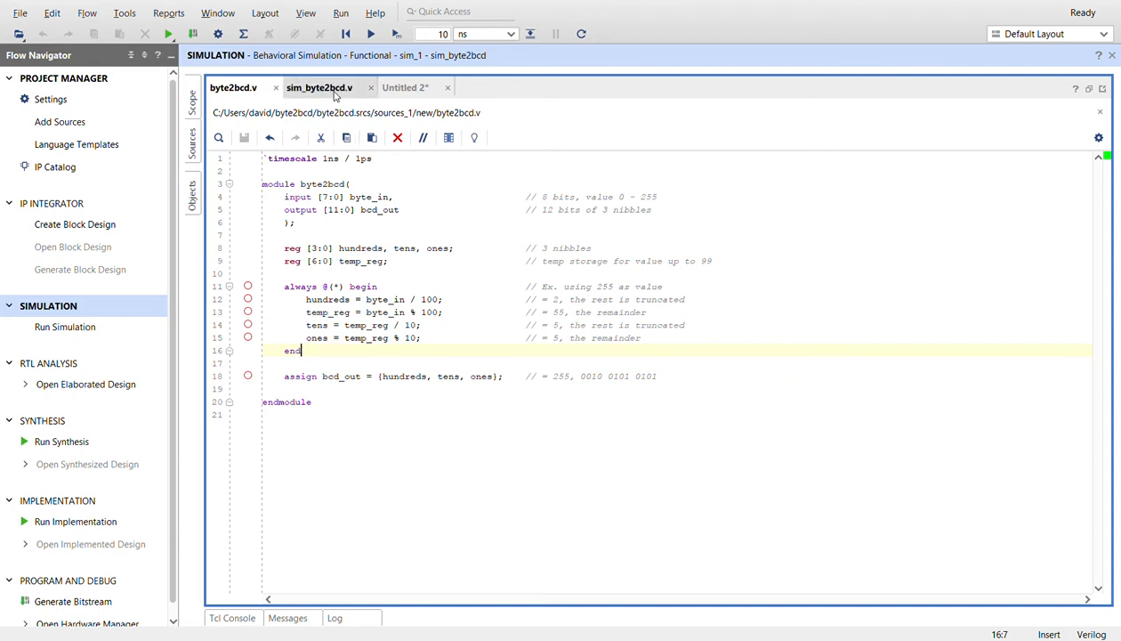
Step: View the sim_byte2bcd.v testbench that loops byte_in from 0 to 255 (ff)
click(320, 87)
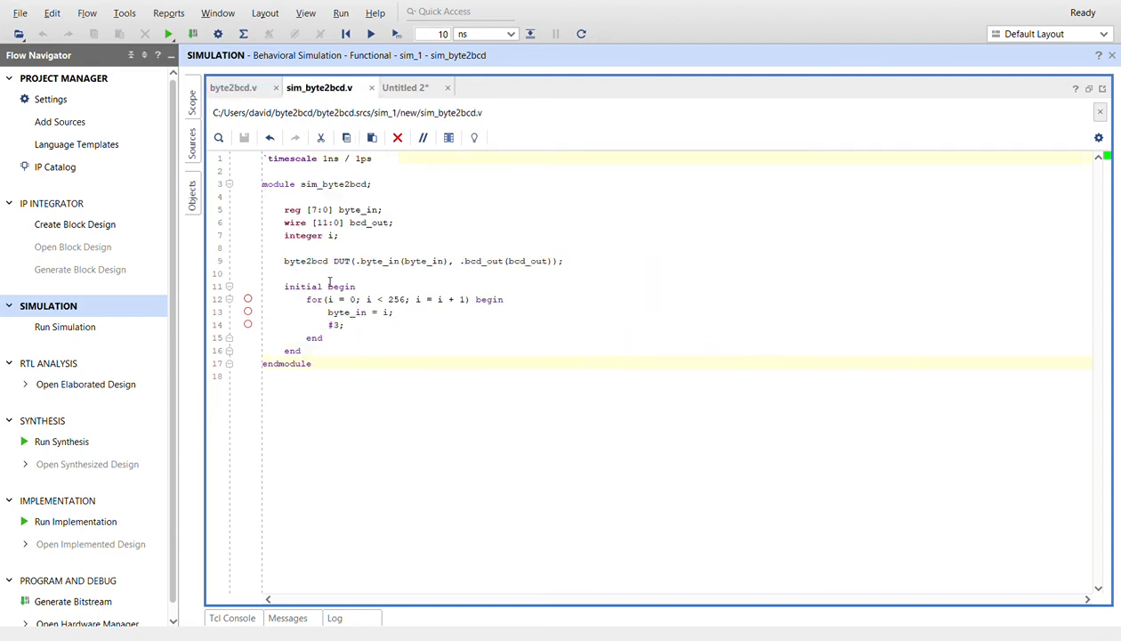
text(ff)
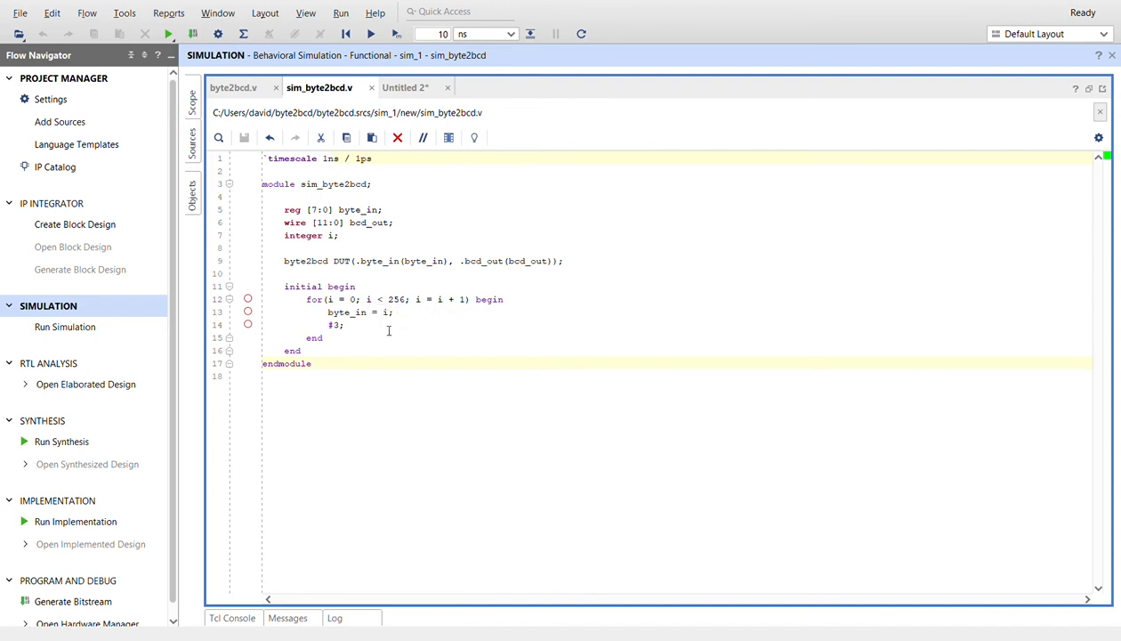
click(405, 87)
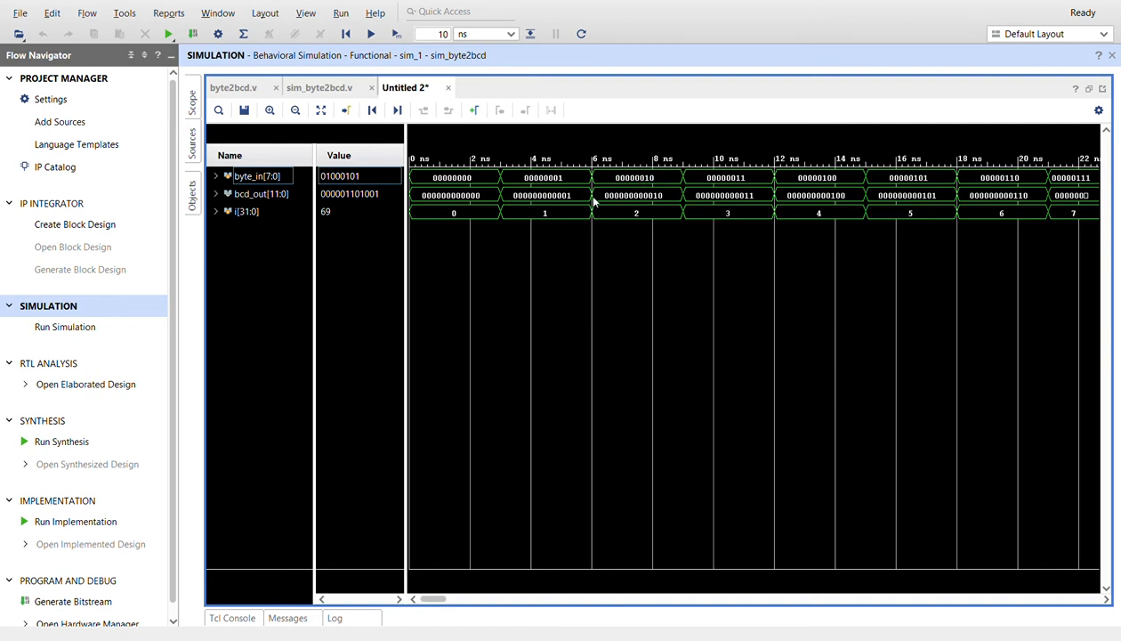
mouse_move(679, 351)
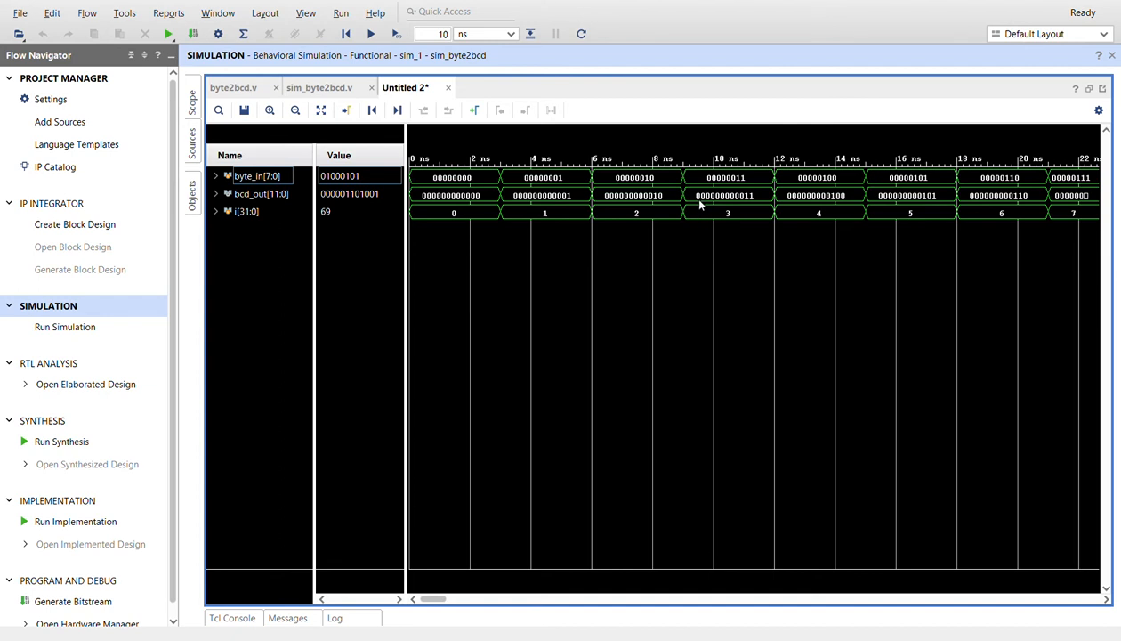
mouse_move(733, 203)
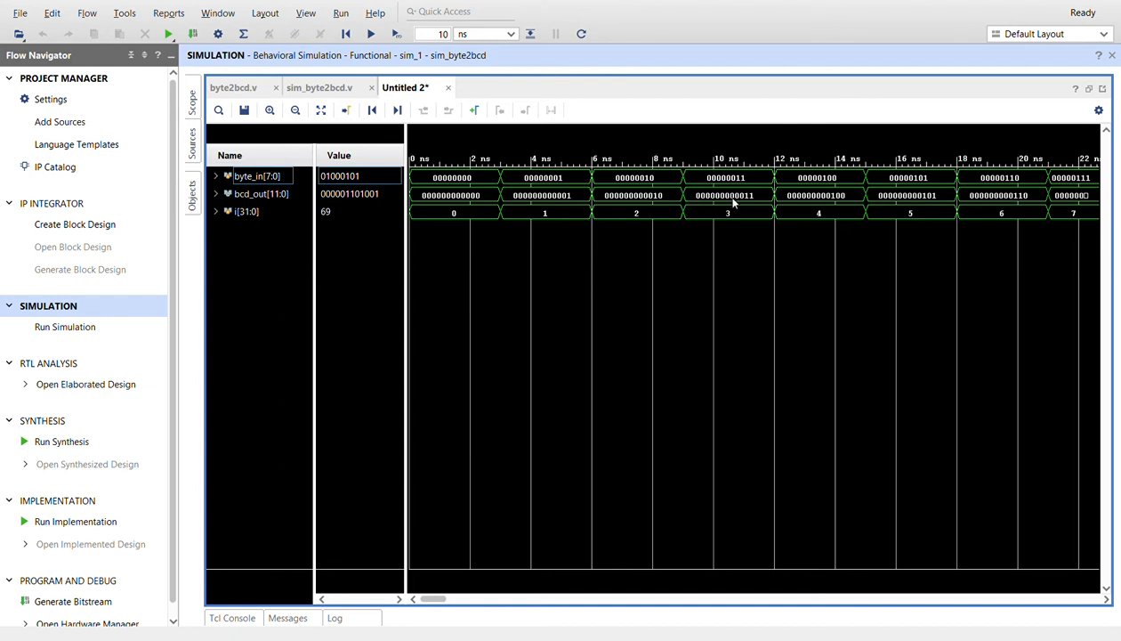
mouse_move(755, 203)
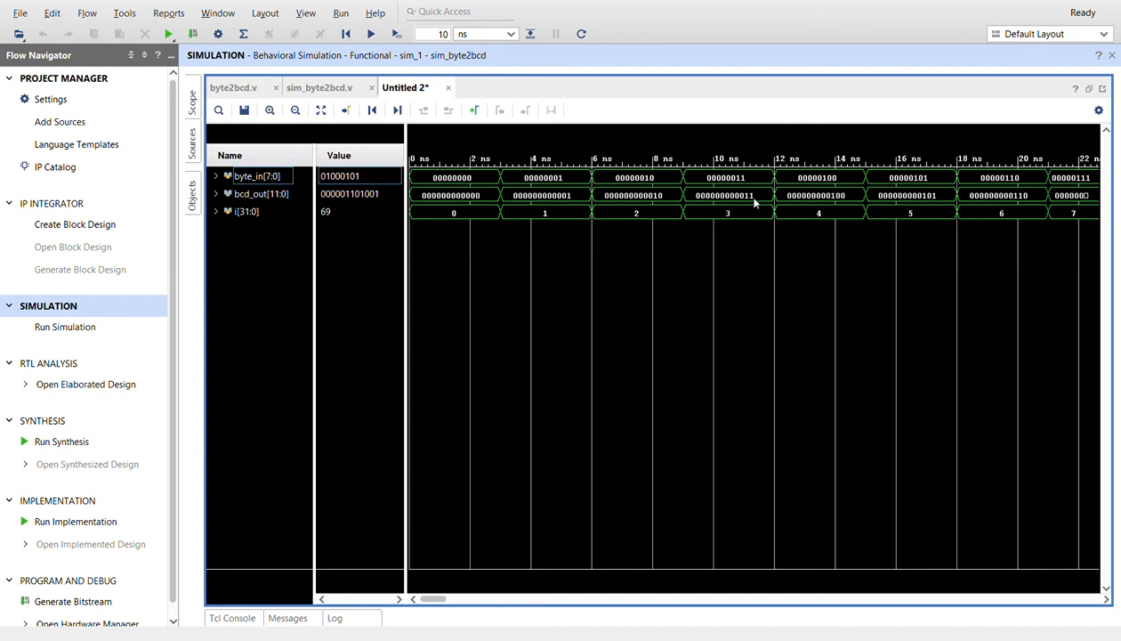
mouse_move(737, 494)
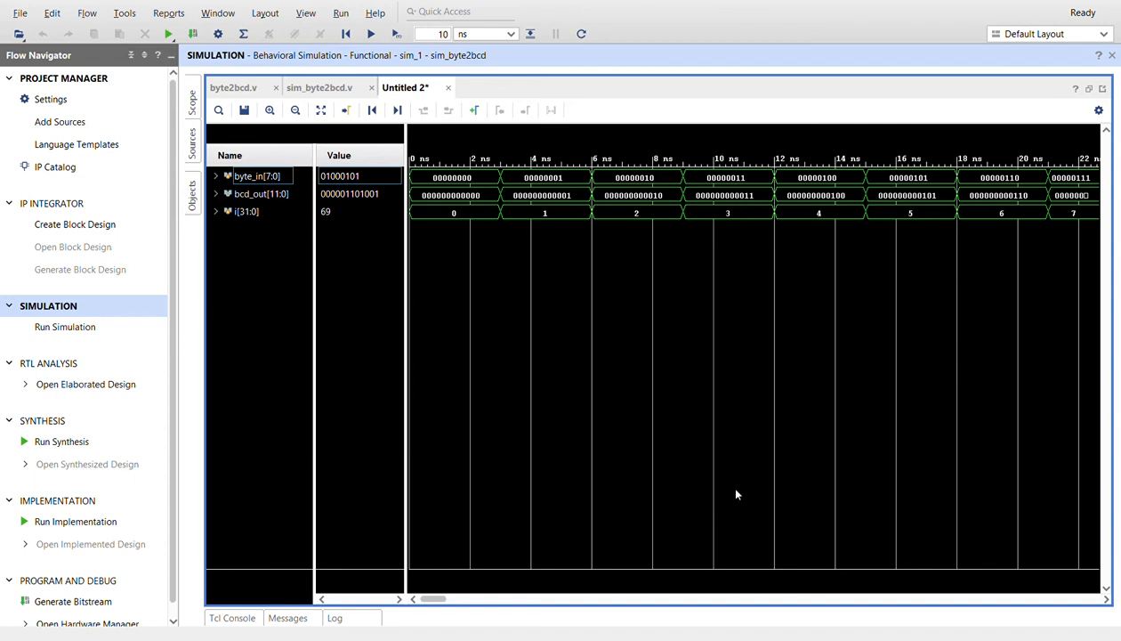
mouse_move(908, 328)
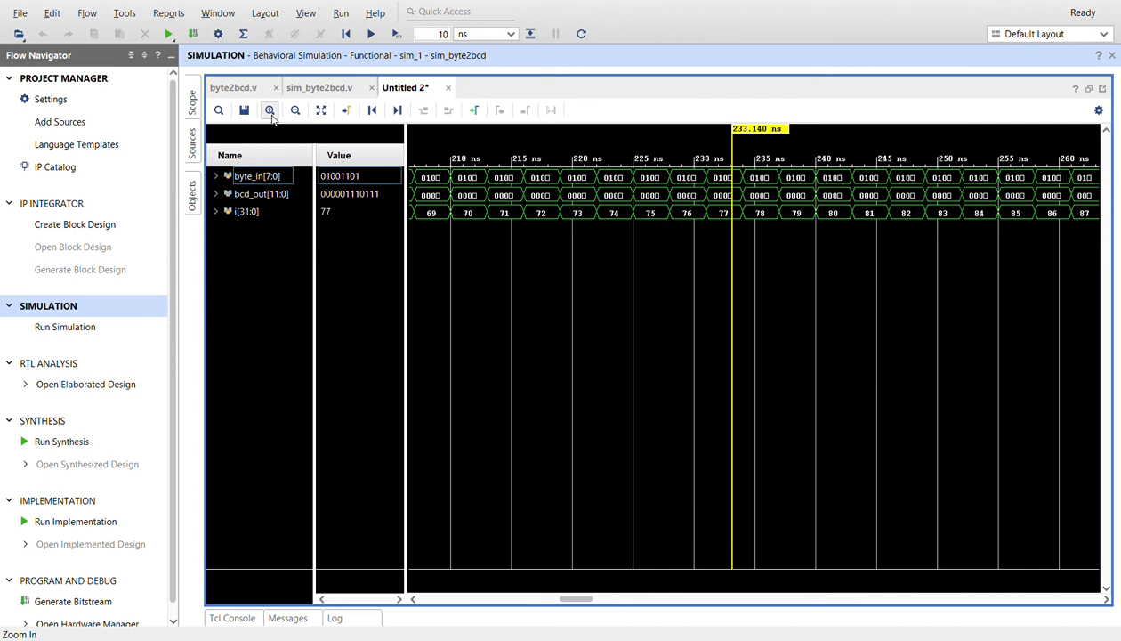
Step: Zoom into the waveform near 233 ns and inspect bcd_out for byte_in around 110–113
click(271, 110)
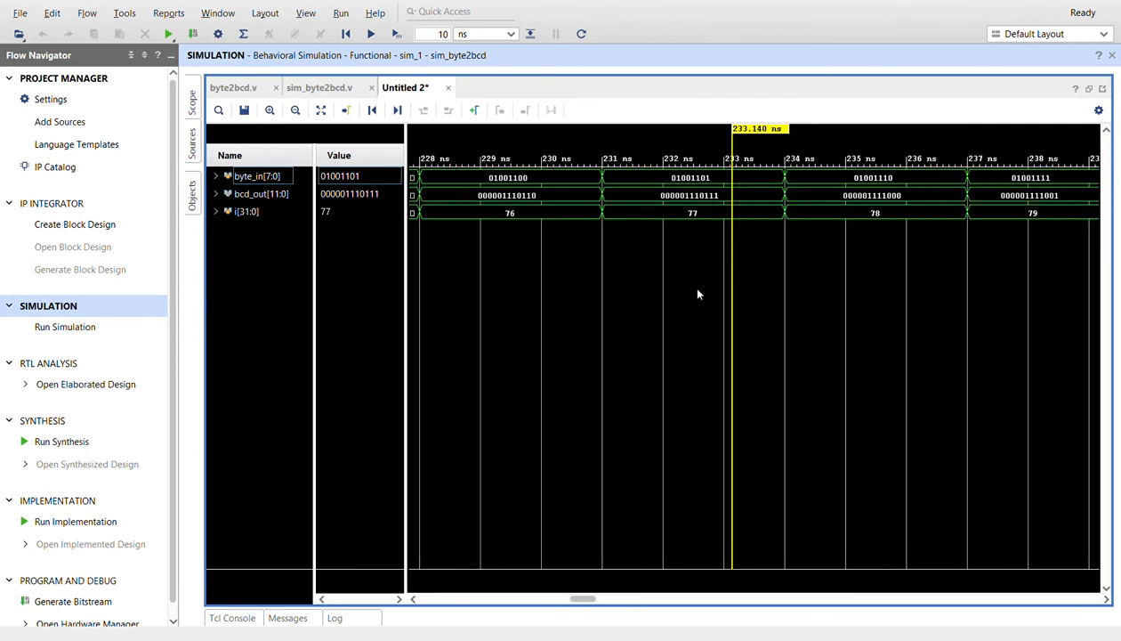
click(639, 205)
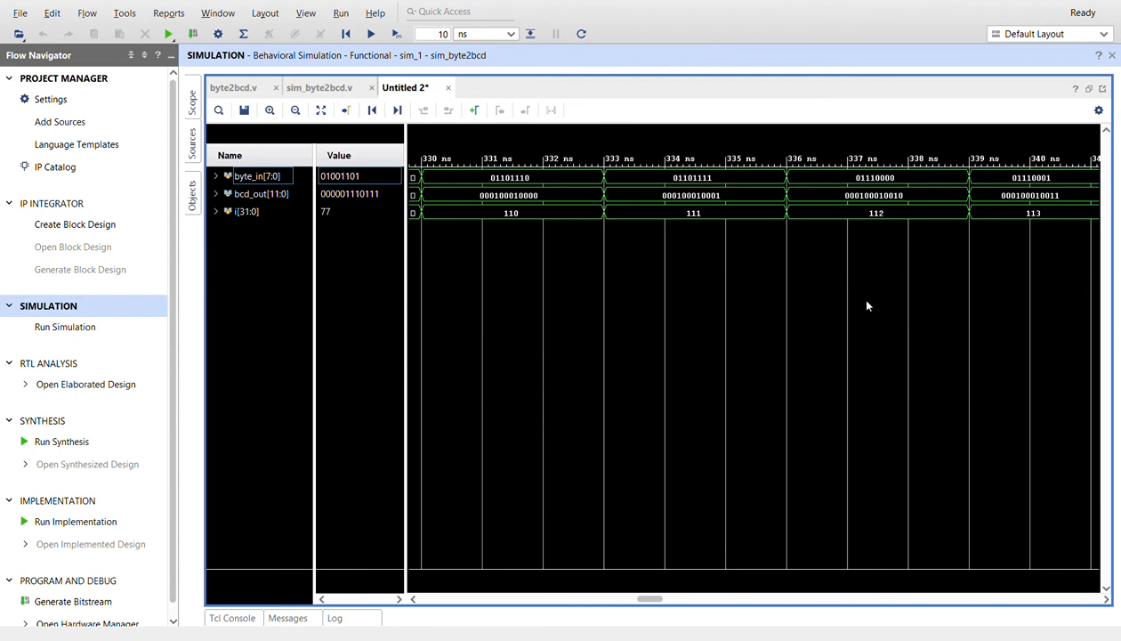
mouse_move(683, 199)
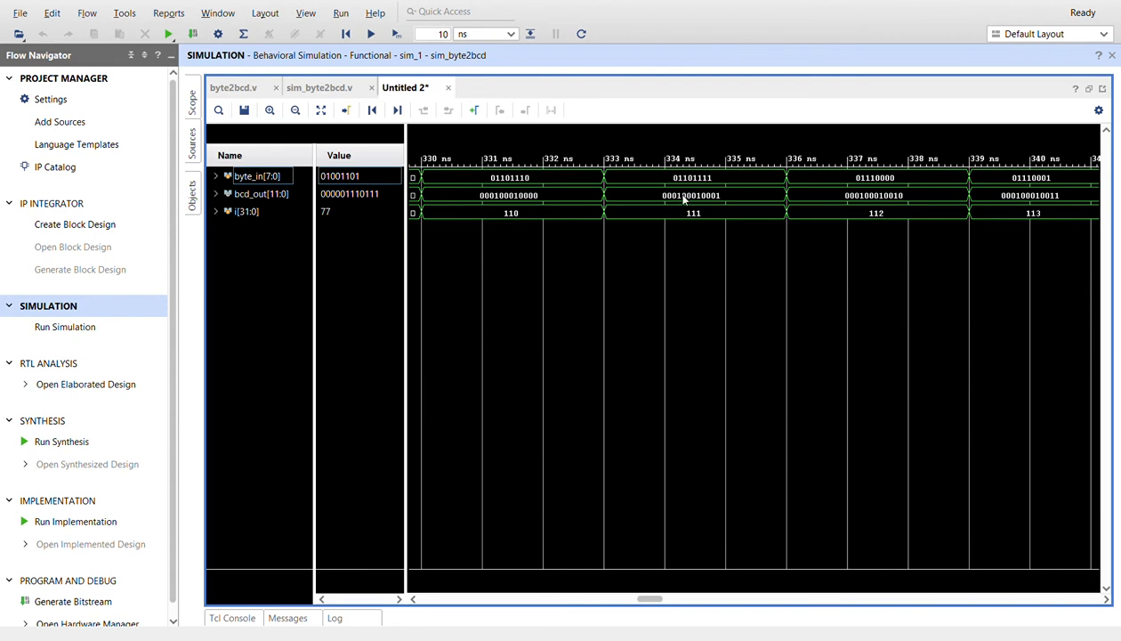
mouse_move(682, 207)
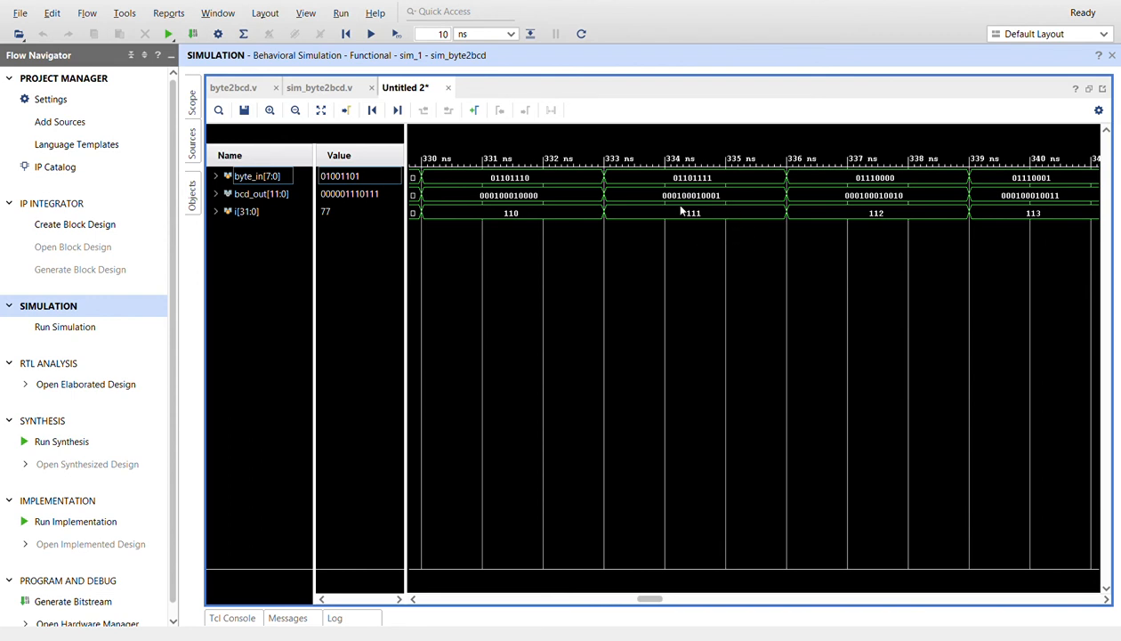
mouse_move(704, 212)
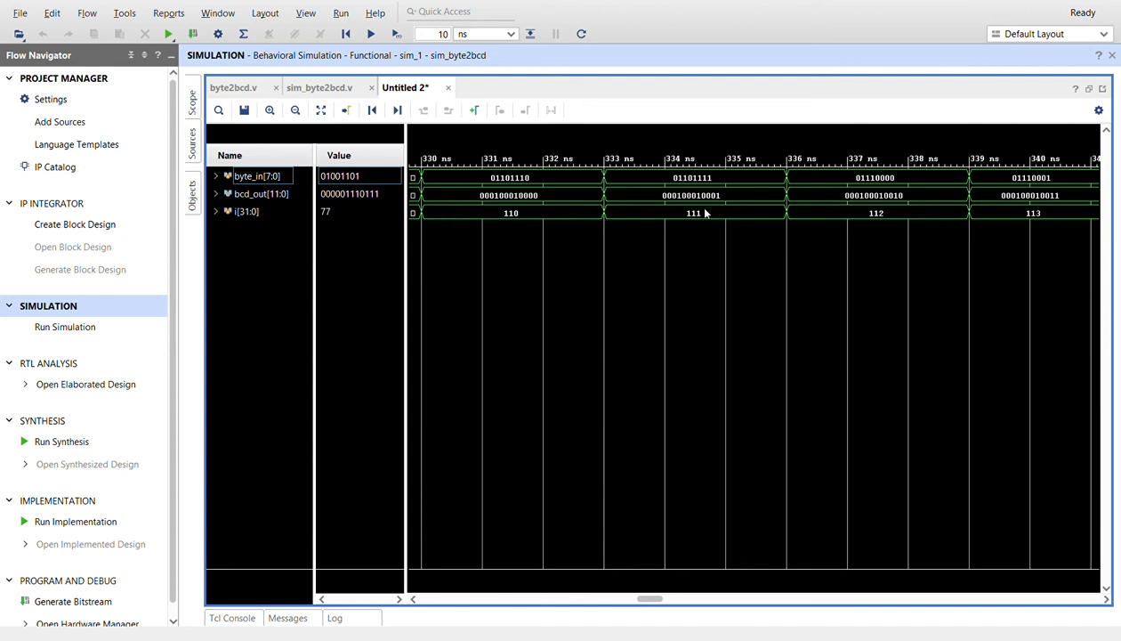
mouse_move(1002, 596)
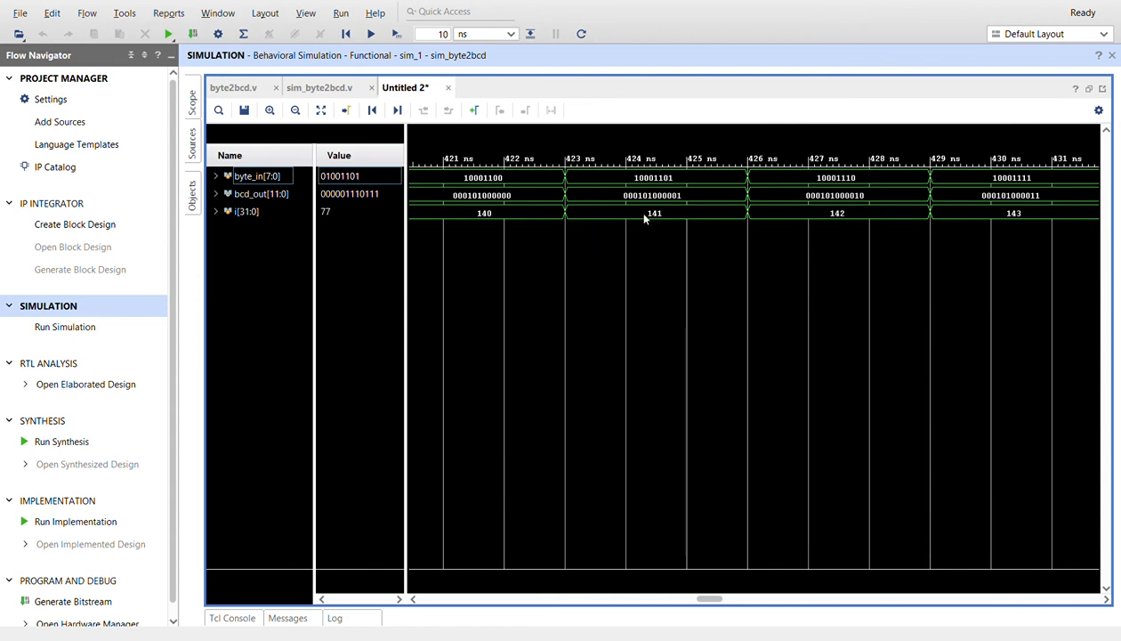
mouse_move(672, 213)
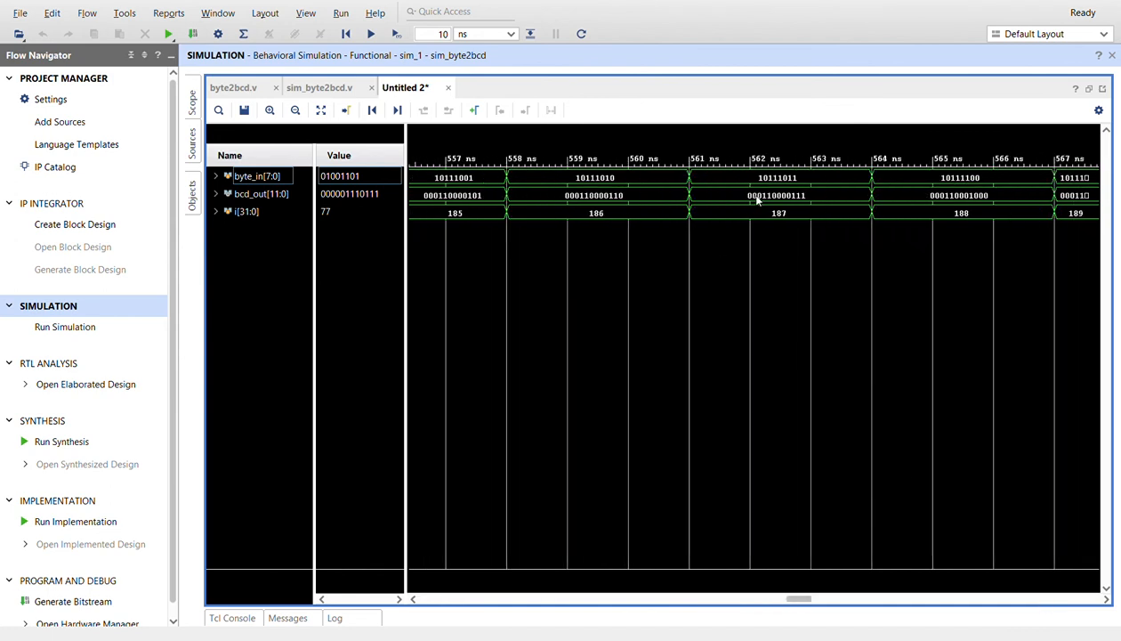
mouse_move(1032, 605)
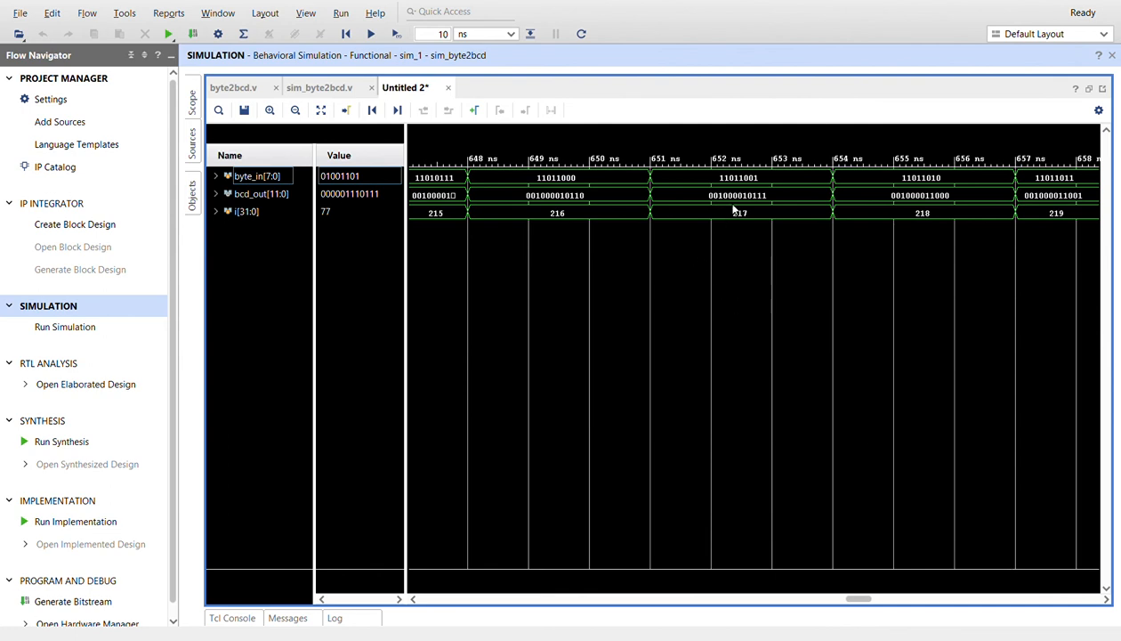
mouse_move(738, 214)
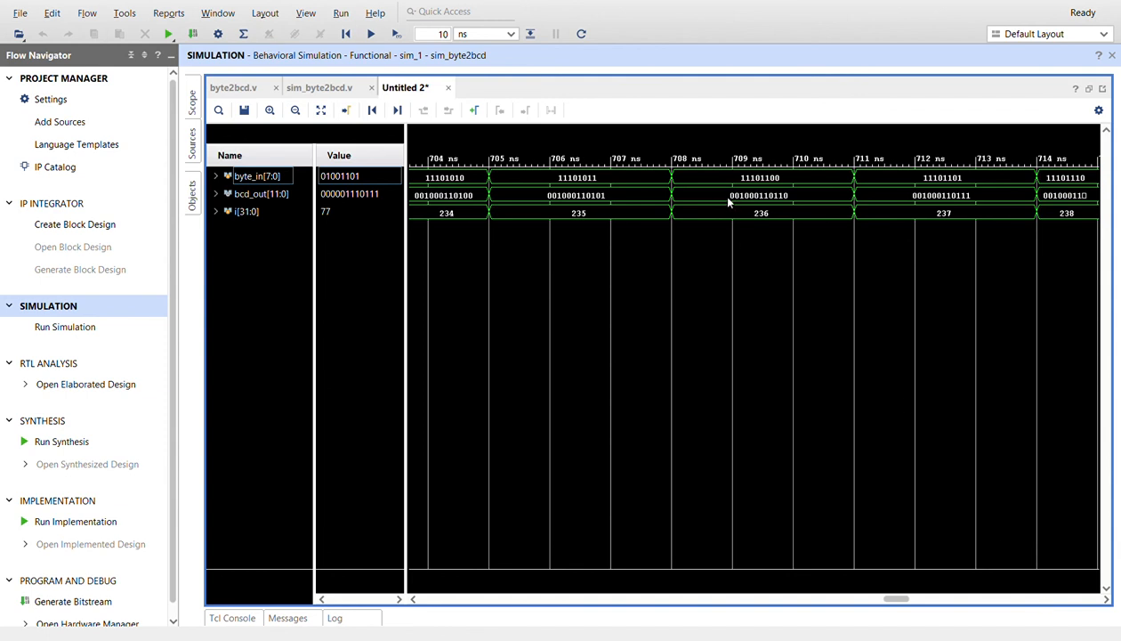
mouse_move(785, 199)
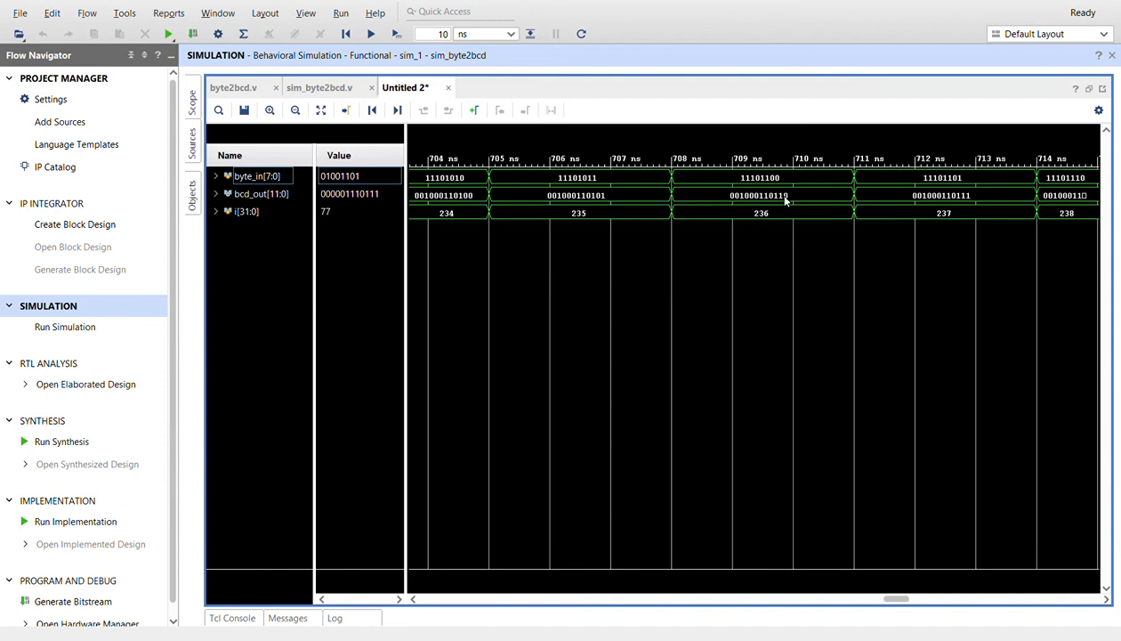
Step: Verify bcd_out for byte_in 253–255 near 770 ns, then reopen byte2bcd.v
scroll(right, 3)
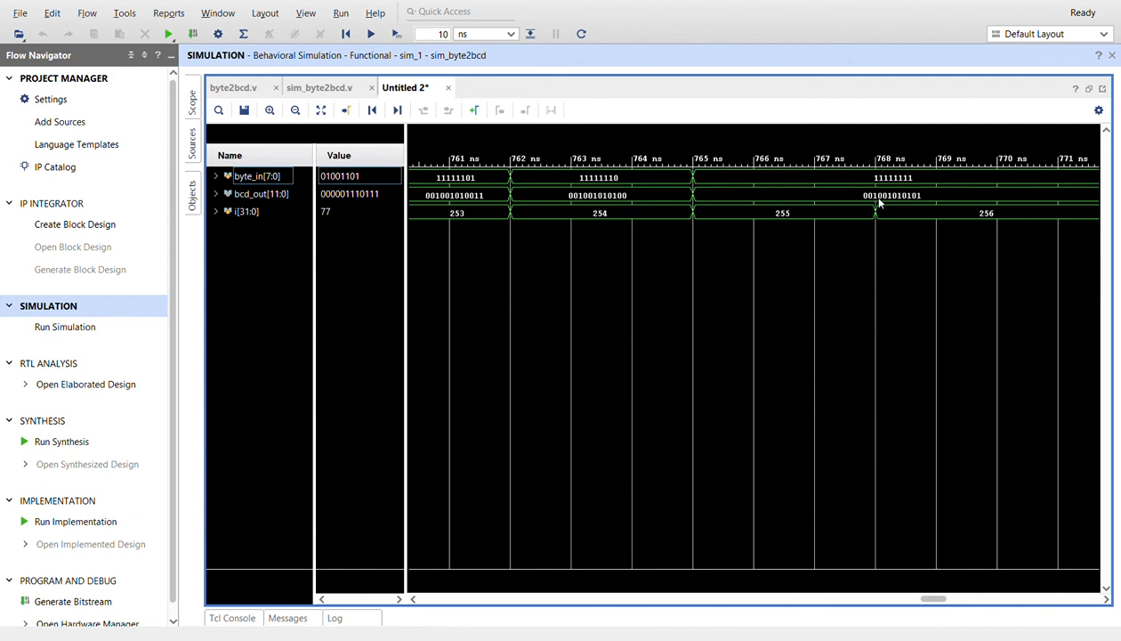
mouse_move(897, 201)
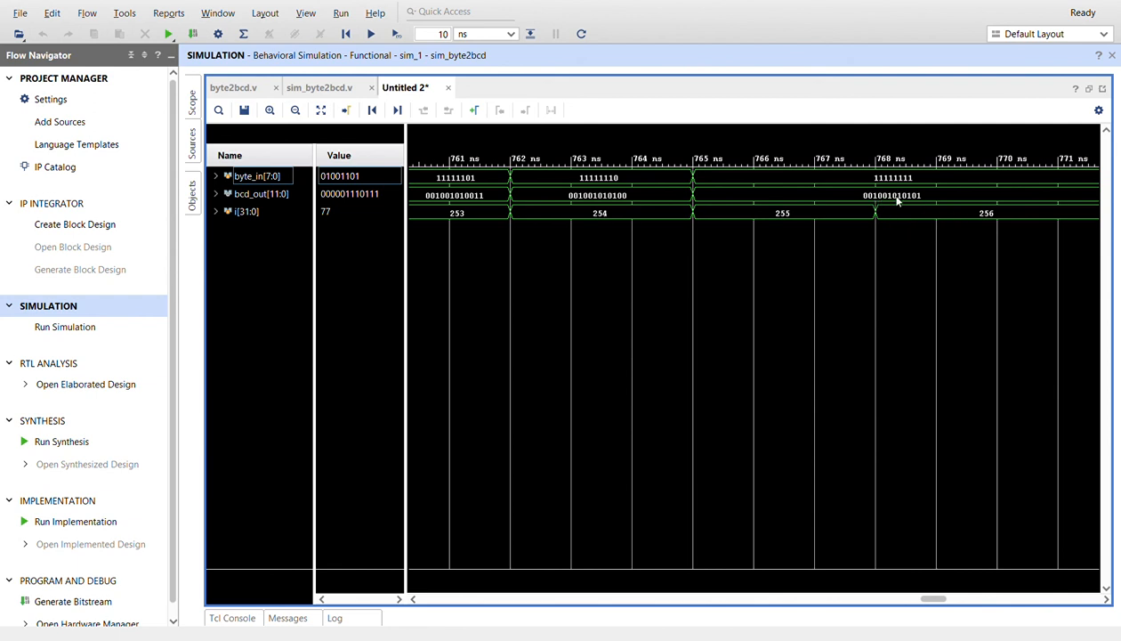
mouse_move(895, 199)
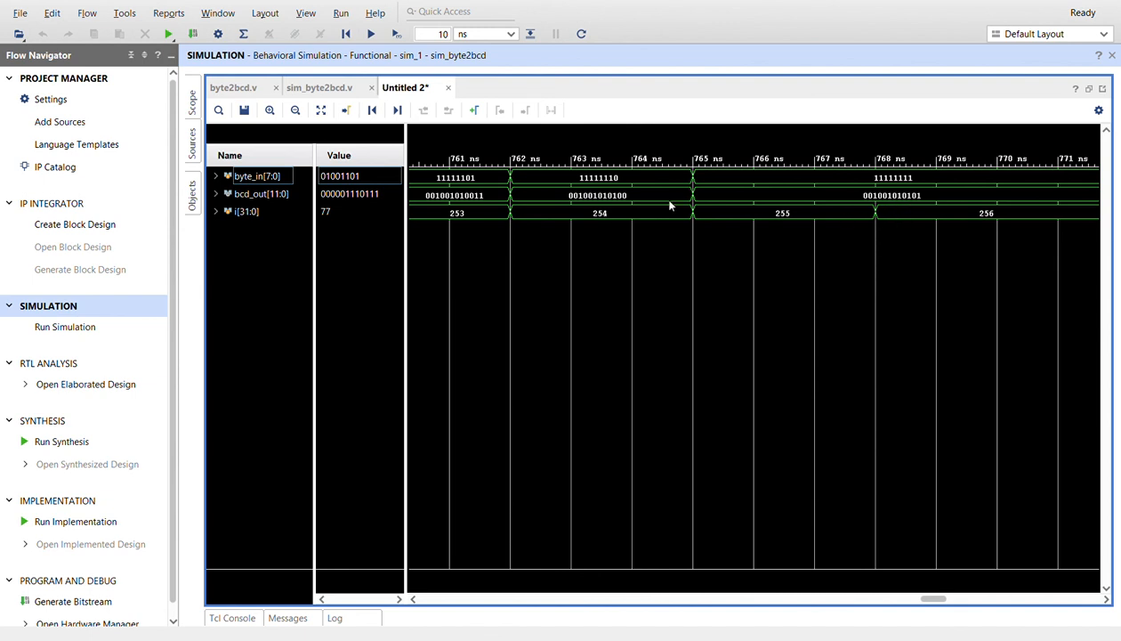
click(233, 87)
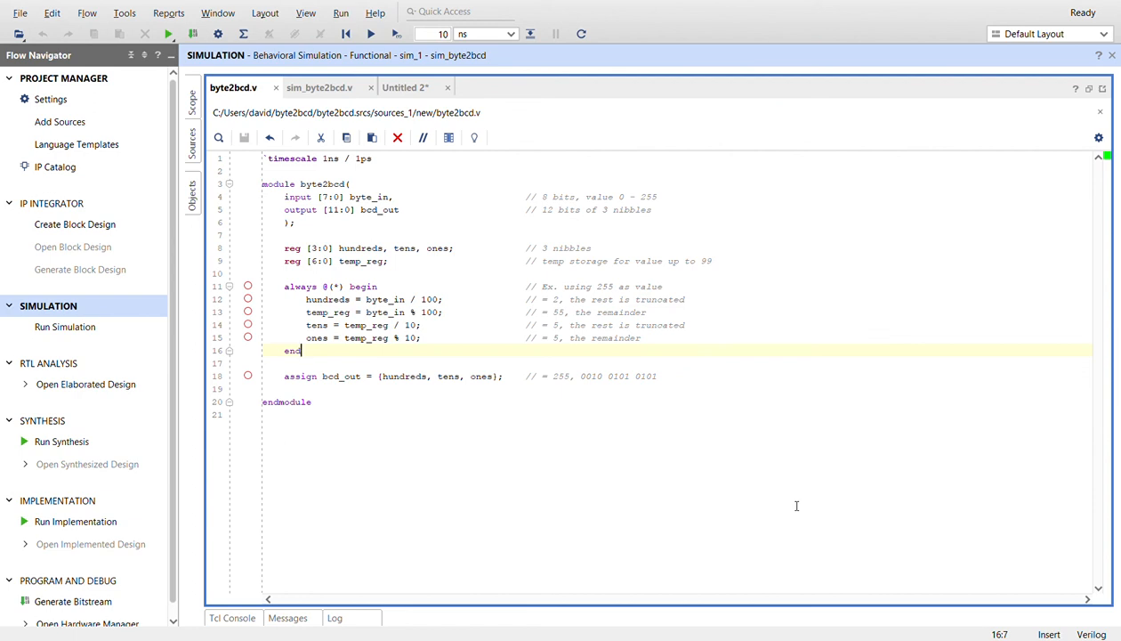
mouse_move(895, 182)
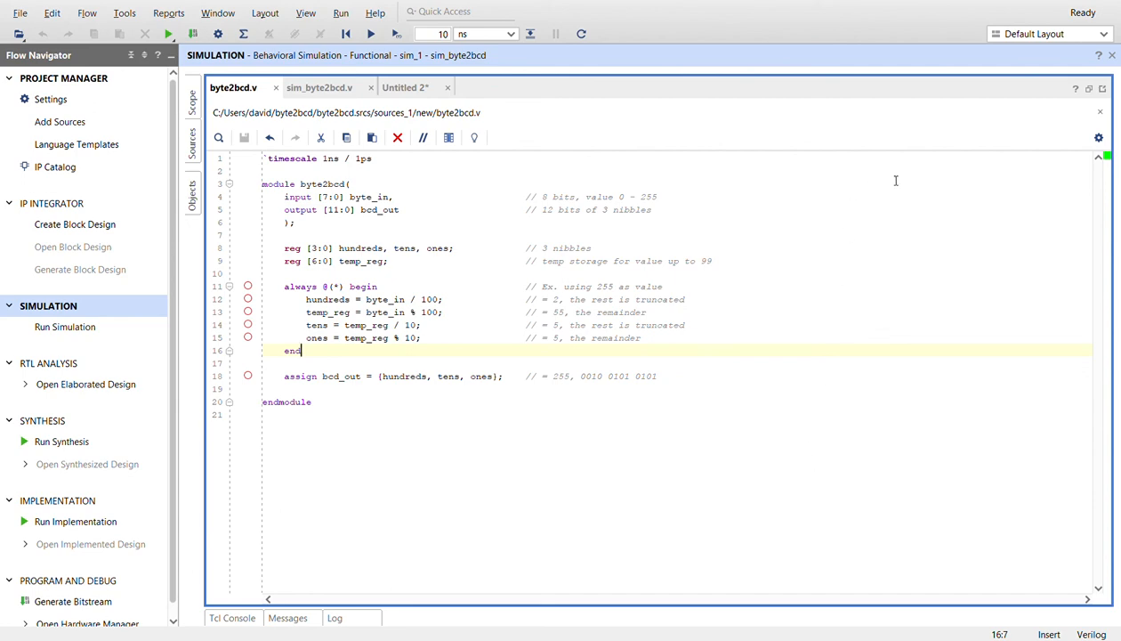